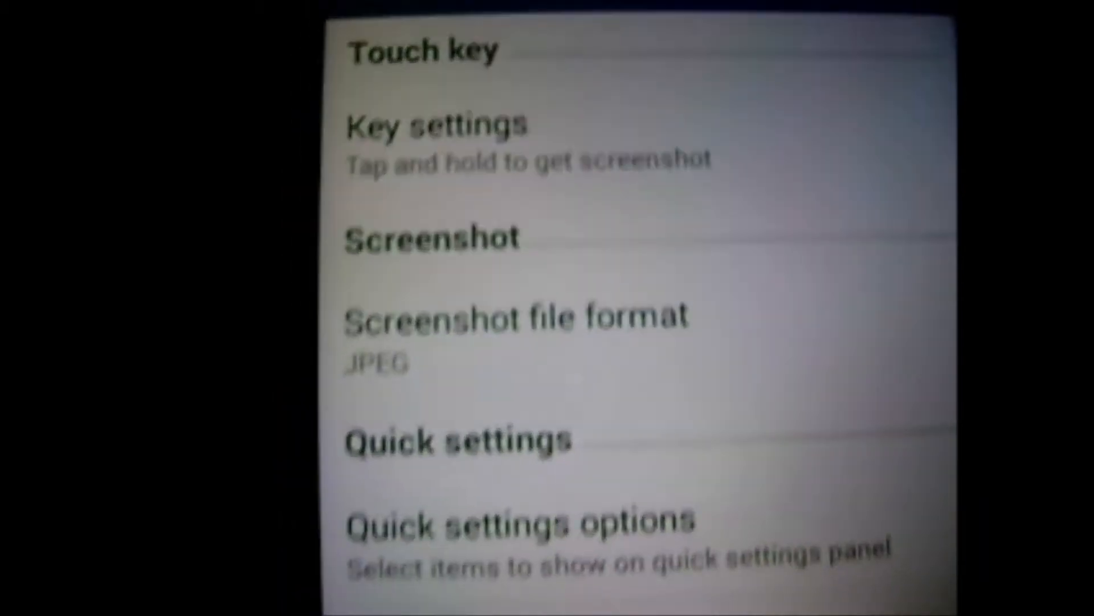
Show the Key settings choices for tap-and-hold, with screenshot as the active option
click(438, 125)
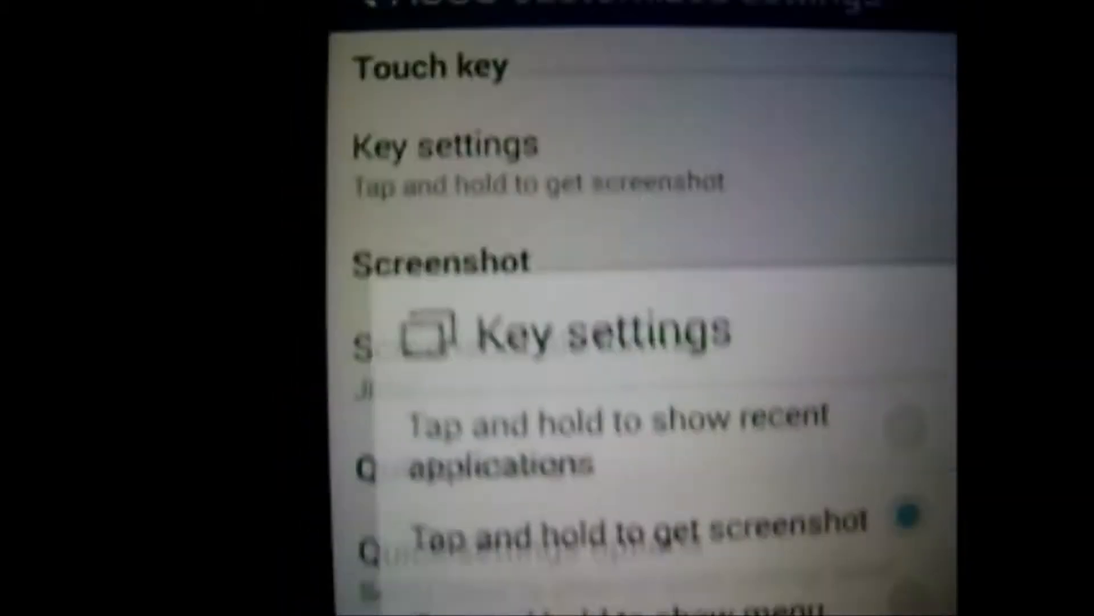